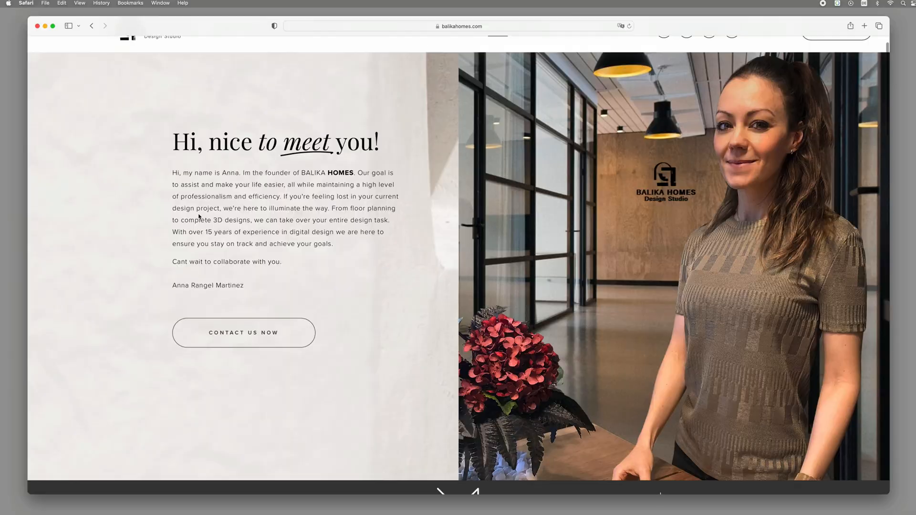
# Step: Scroll the rest of the About page and go to the VDA Services page
pyautogui.scroll(-3)
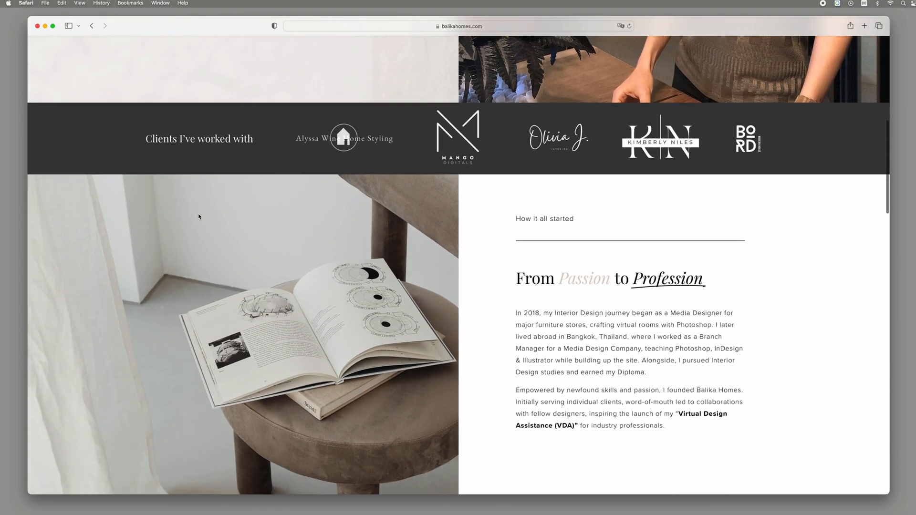
pyautogui.scroll(-3)
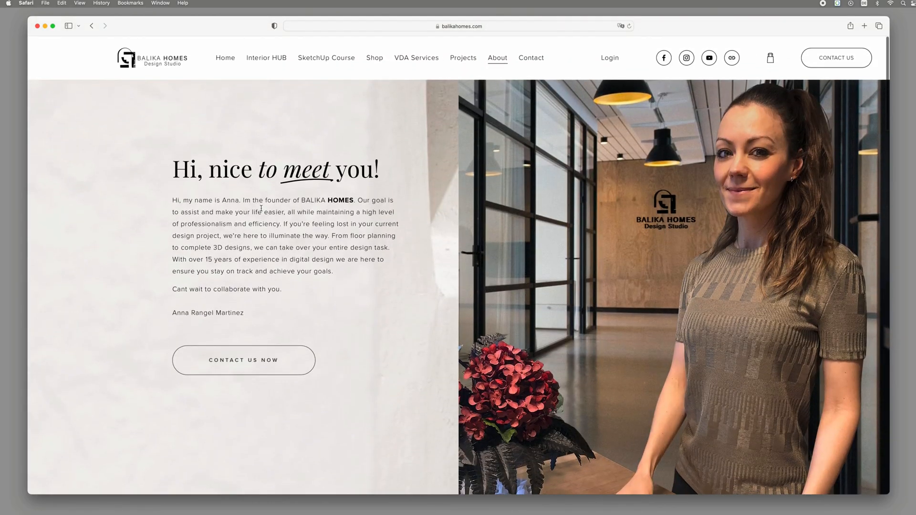
pyautogui.click(415, 57)
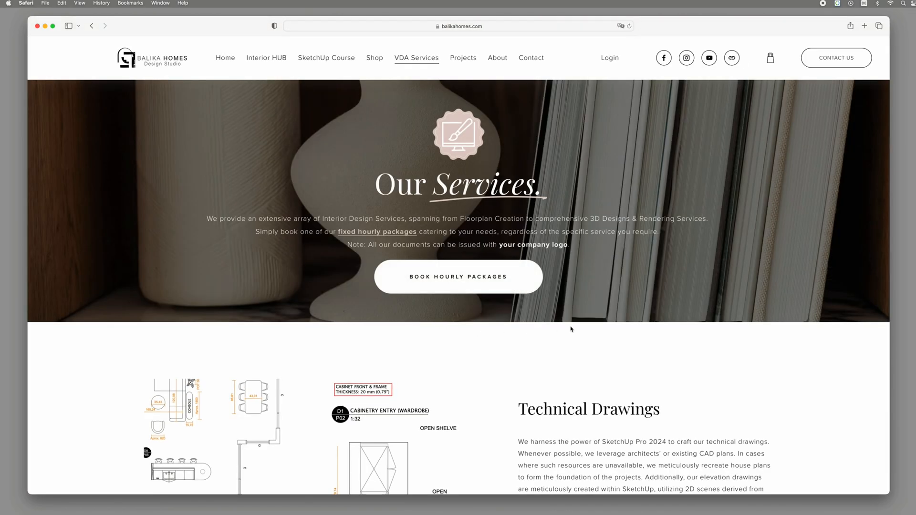
# Step: Scroll through Technical Drawings, pricing and Sourcing Services on the VDA Services page
pyautogui.scroll(-3)
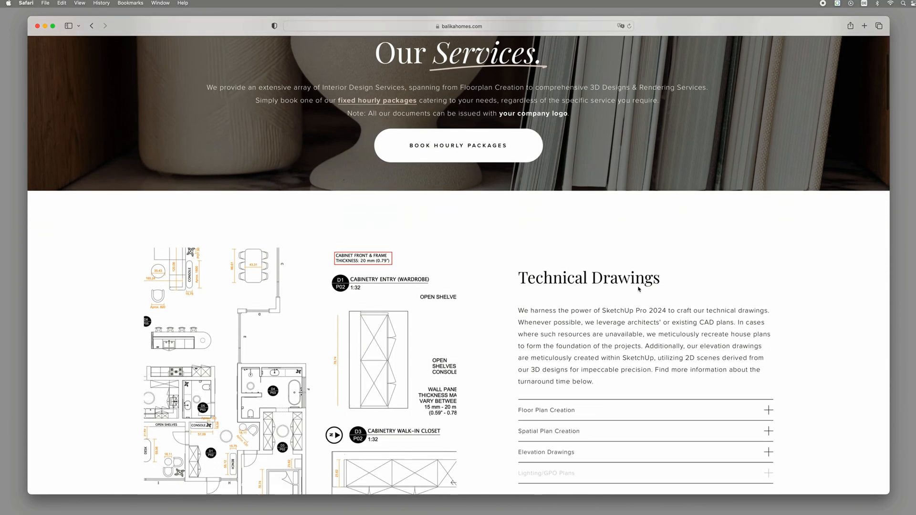
pyautogui.scroll(-3)
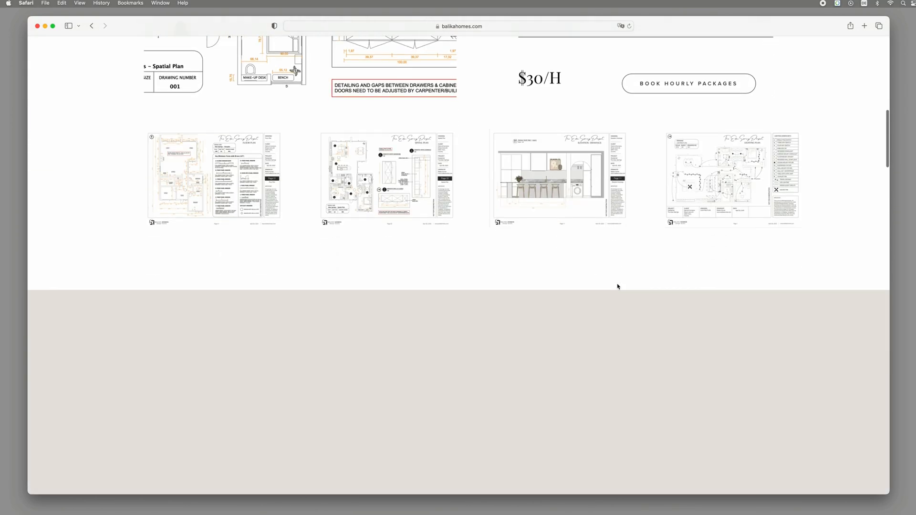
pyautogui.scroll(-3)
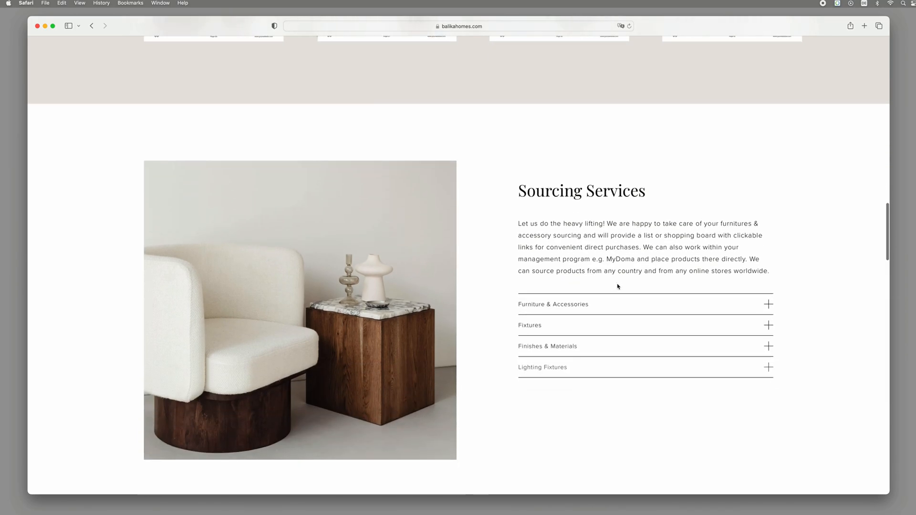
pyautogui.scroll(-3)
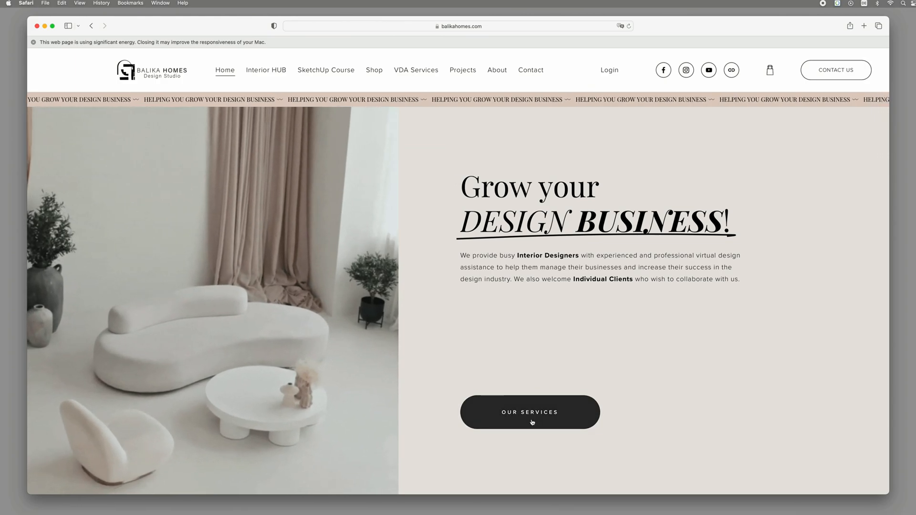
# Step: Scroll through the Home page's service overview and SketchUp course sections
pyautogui.scroll(-3)
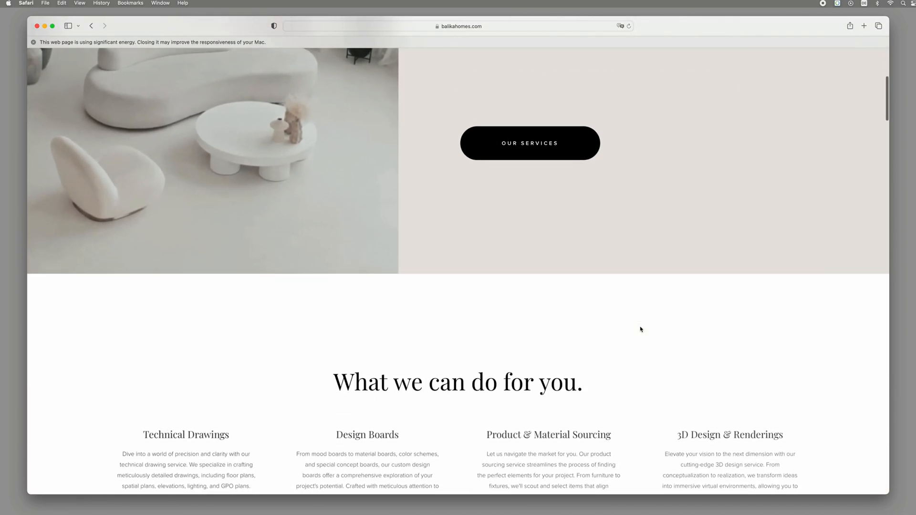
pyautogui.scroll(-3)
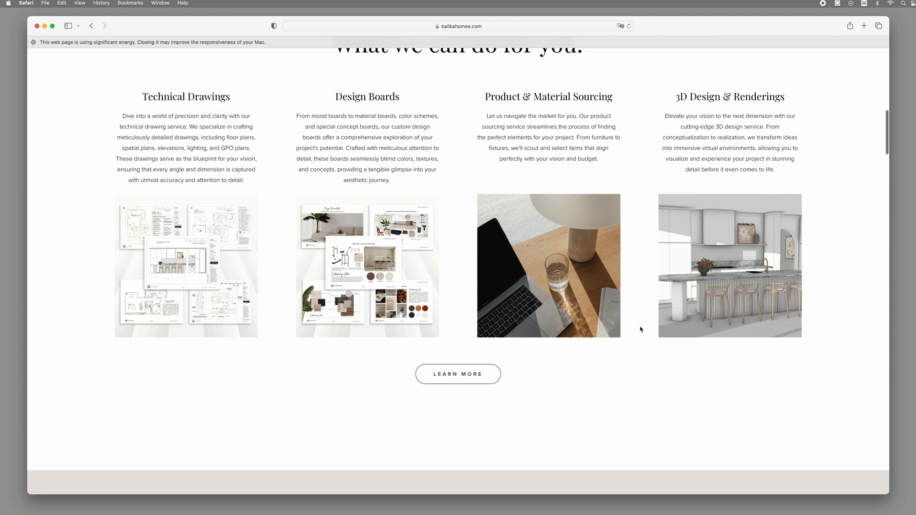
pyautogui.scroll(-3)
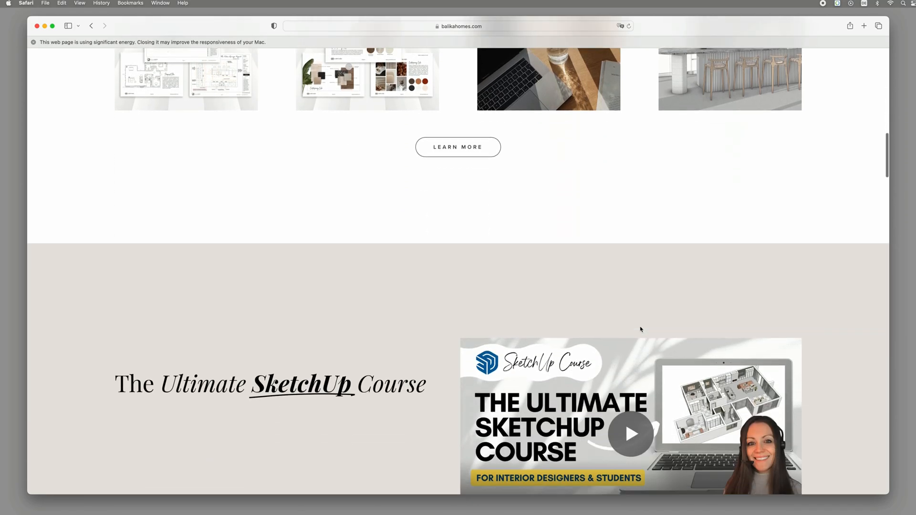
pyautogui.scroll(-3)
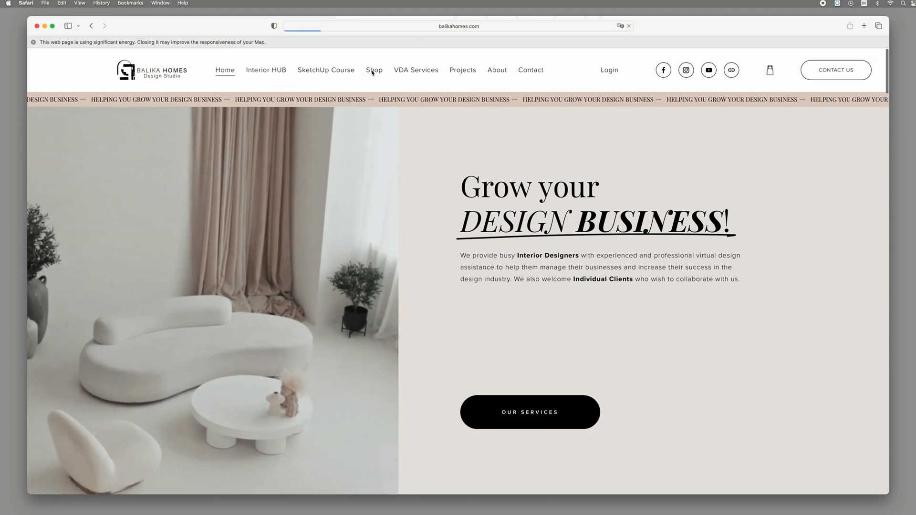
# Step: Browse the Shop page's Canva template listings, then go to the Interior HUB page
pyautogui.click(374, 70)
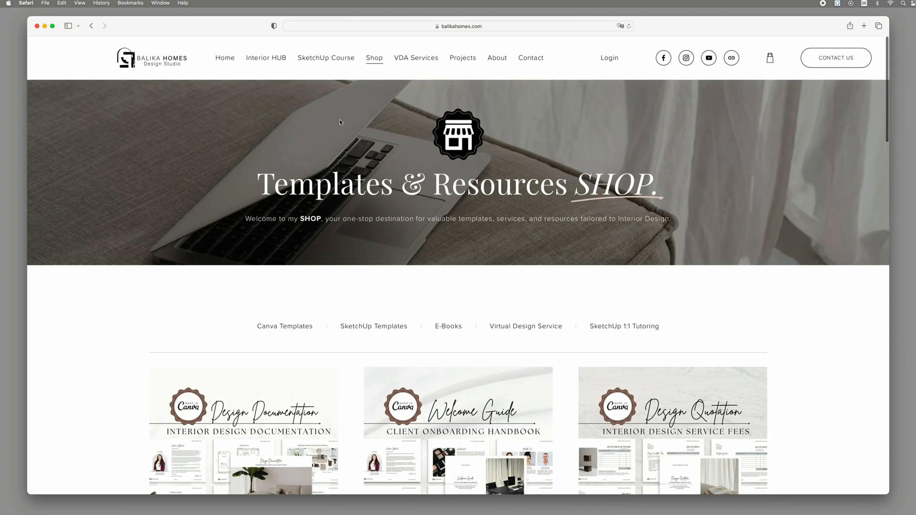
pyautogui.scroll(-3)
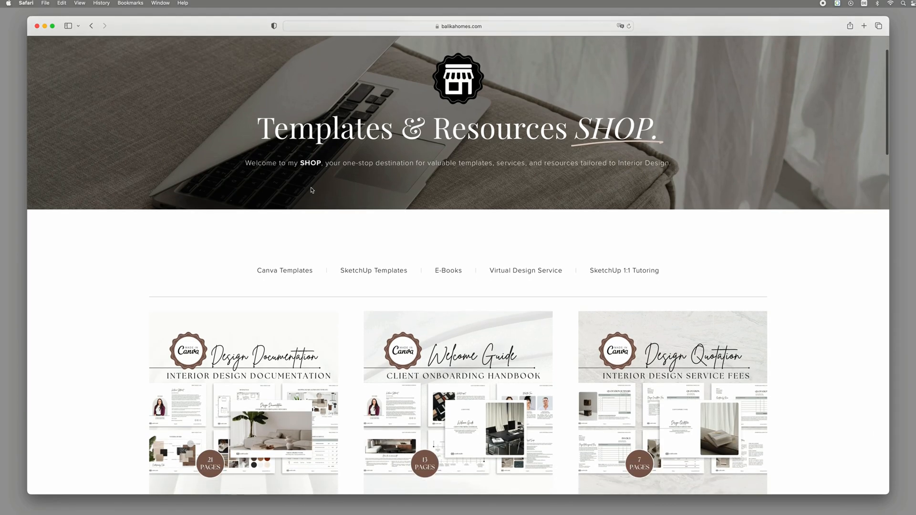
pyautogui.scroll(-3)
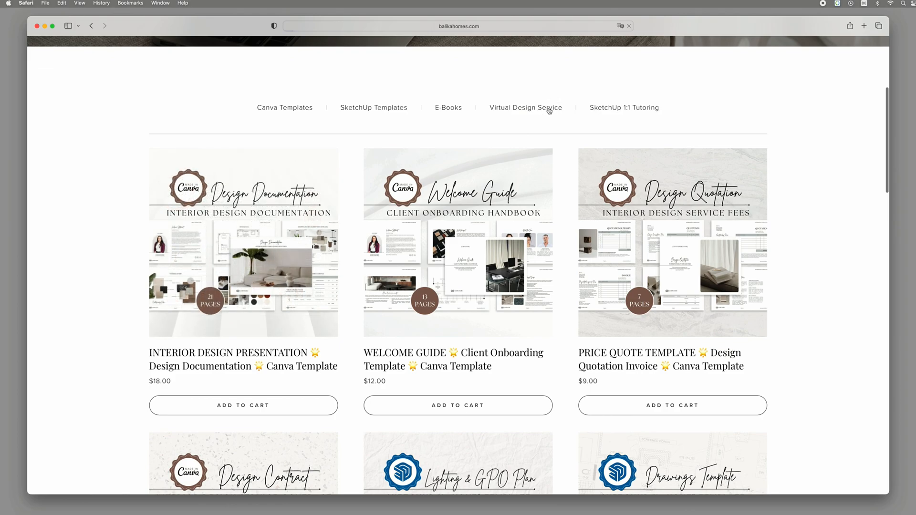
pyautogui.click(525, 108)
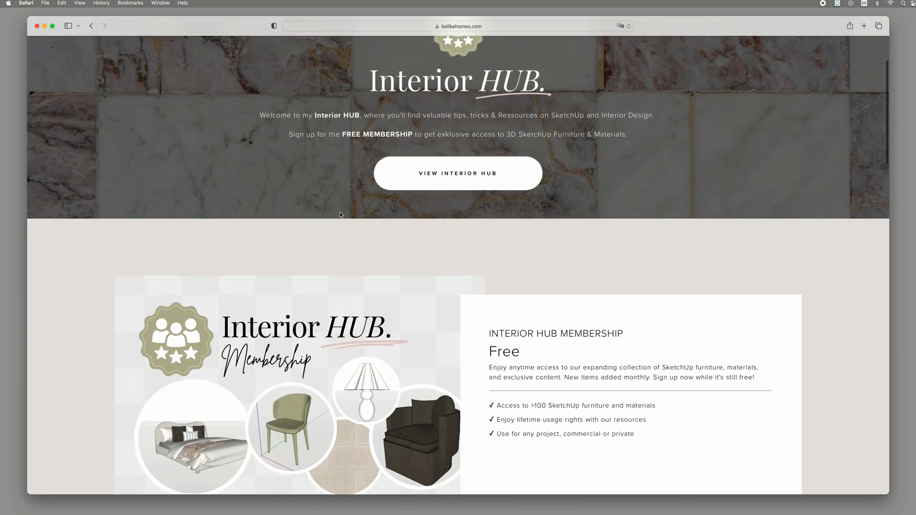
# Step: Open SketchUp Furniture categories such as Armchairs and Side Tables in new tabs
pyautogui.scroll(-3)
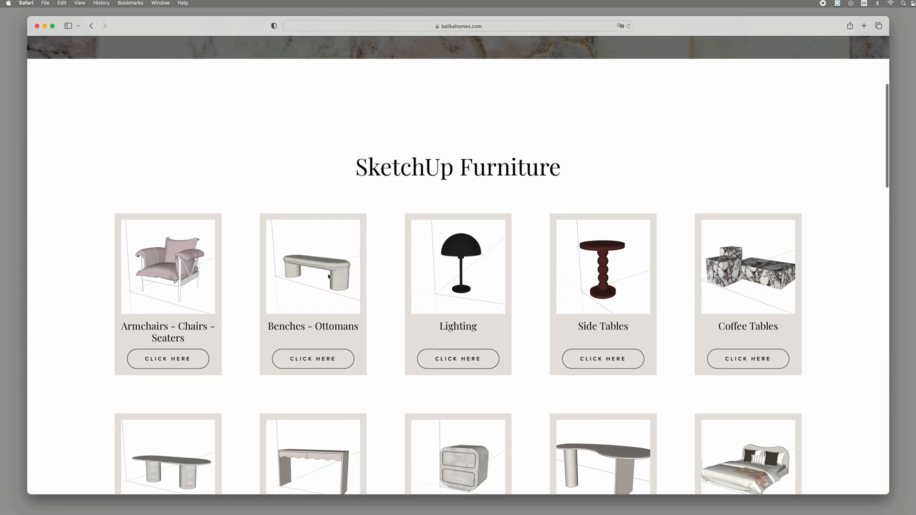
pyautogui.click(168, 359)
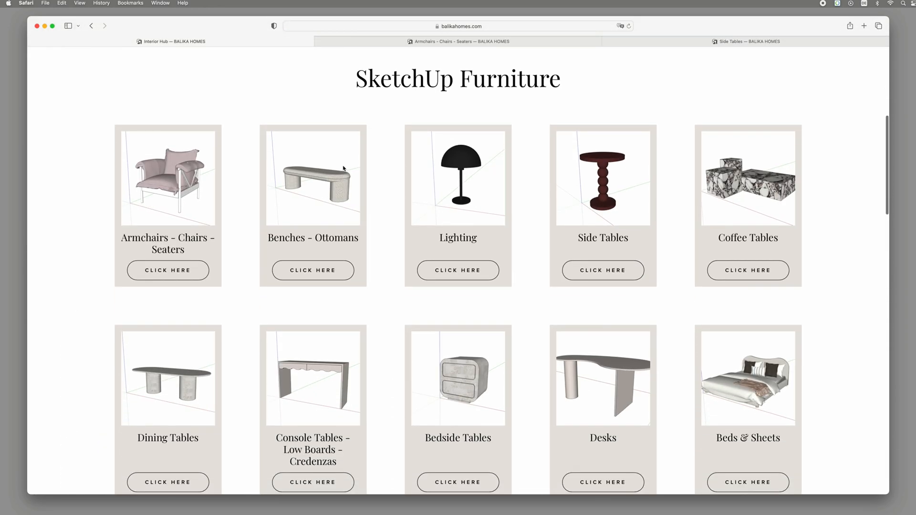
pyautogui.click(313, 482)
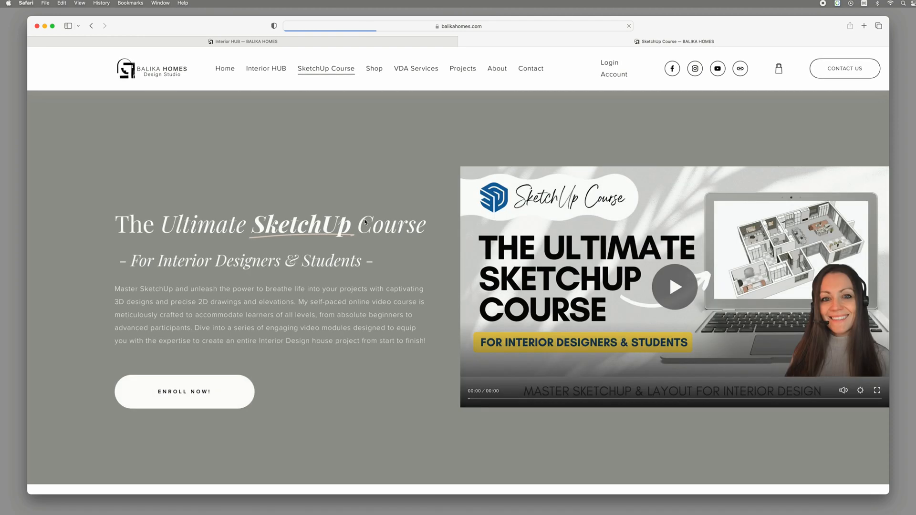
# Step: Look over the SketchUp Course page and return to the Interior HUB membership offer
pyautogui.scroll(-3)
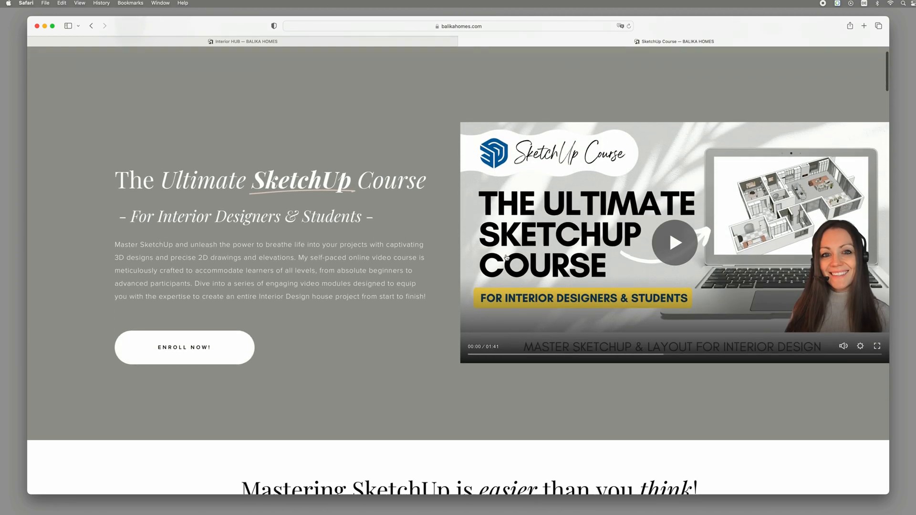
pyautogui.click(674, 241)
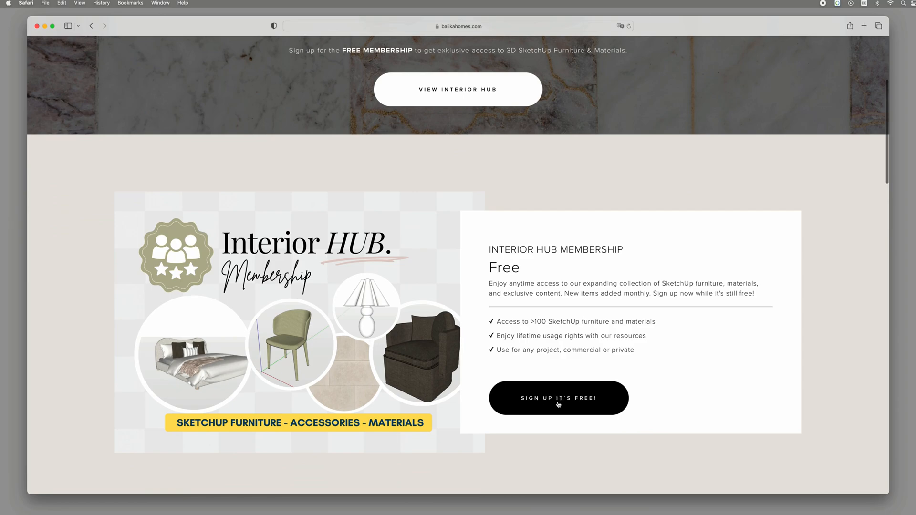
pyautogui.moveTo(360, 373)
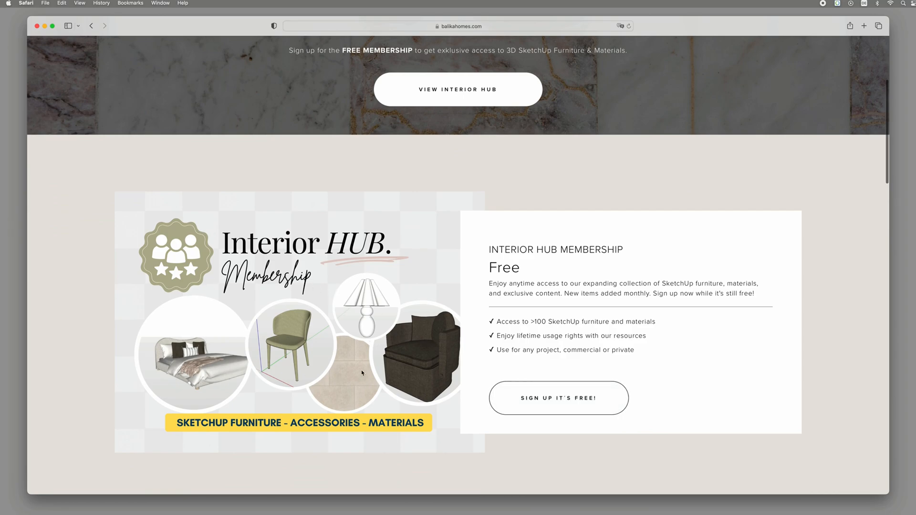